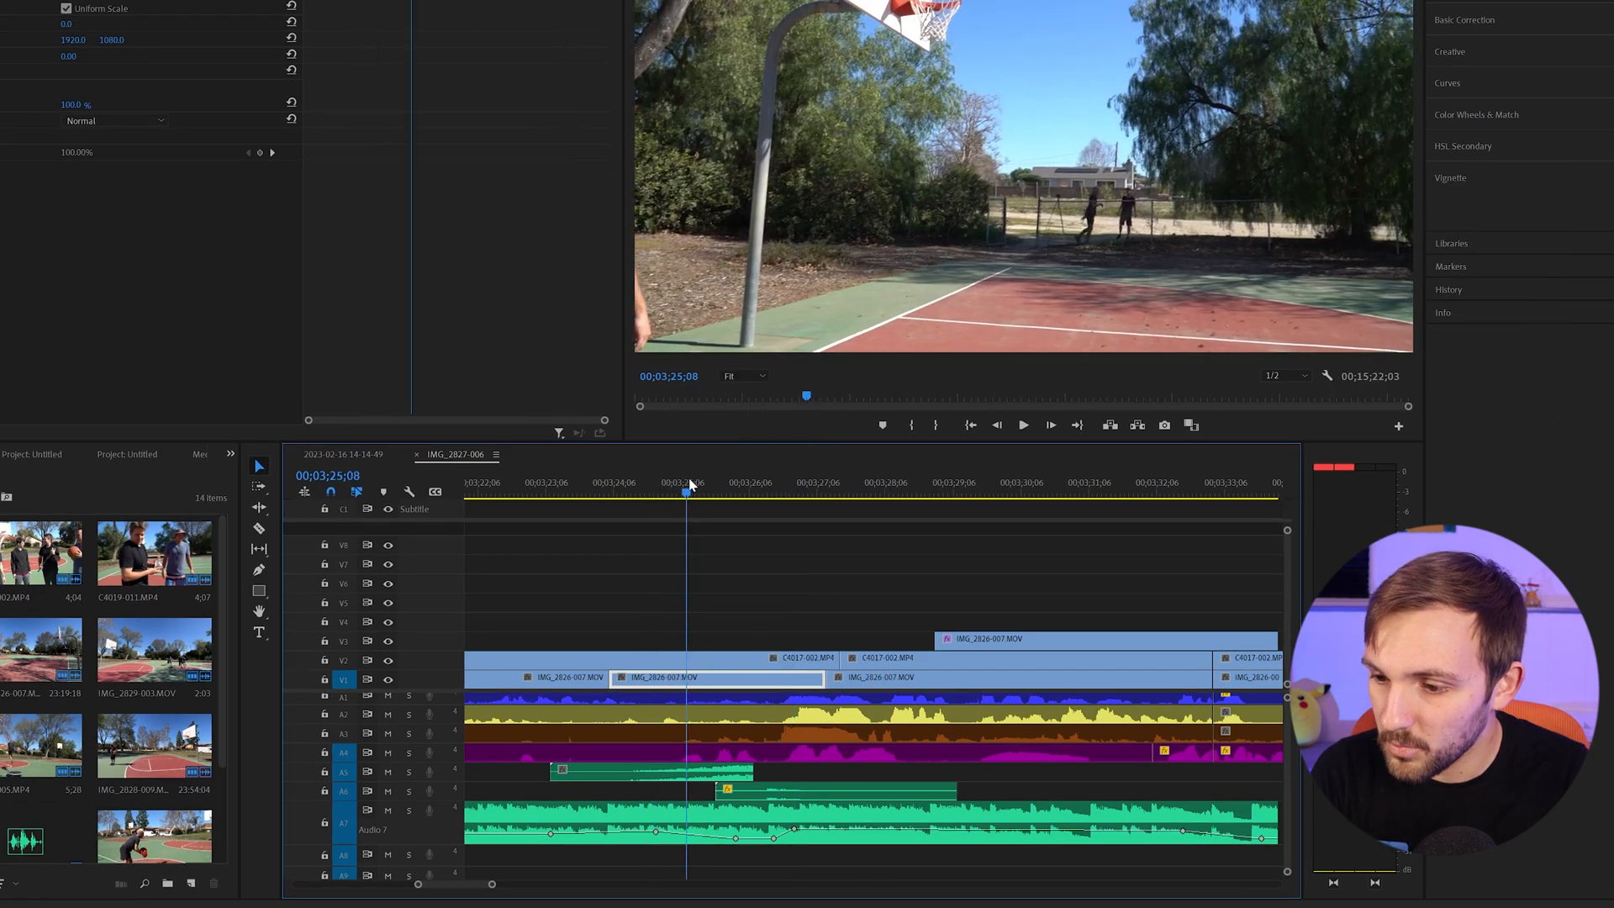
Paste a copy of the IMG_2826-007.MOV basketball clip later in the sequence
{"action": "key", "text": "ctrl+v"}
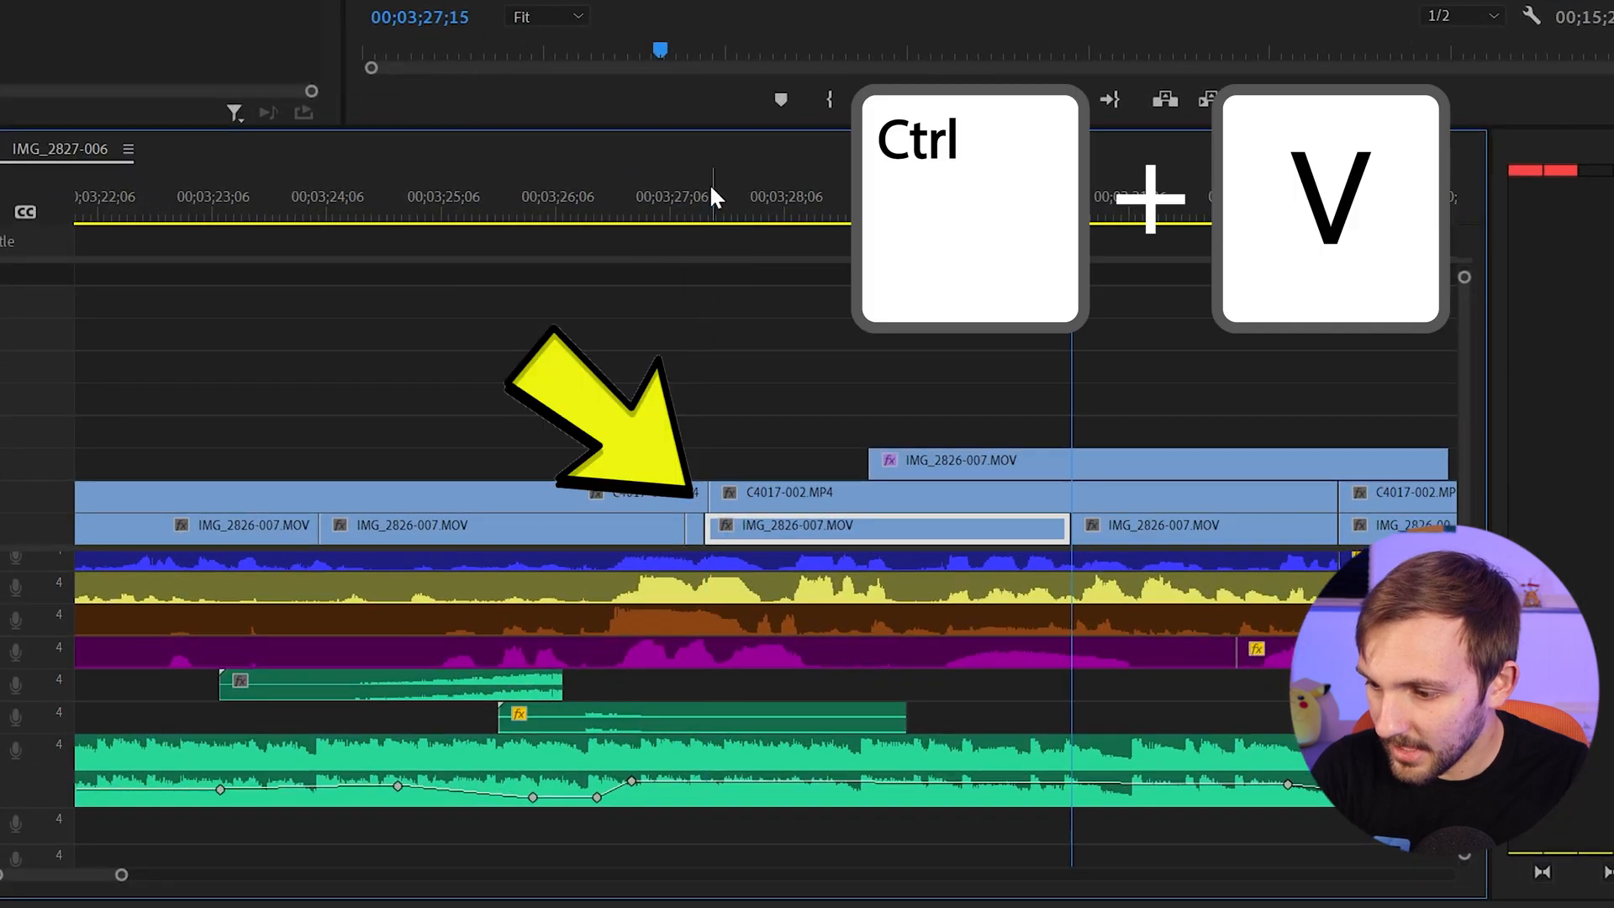
{"action": "key", "text": "ctrl+v"}
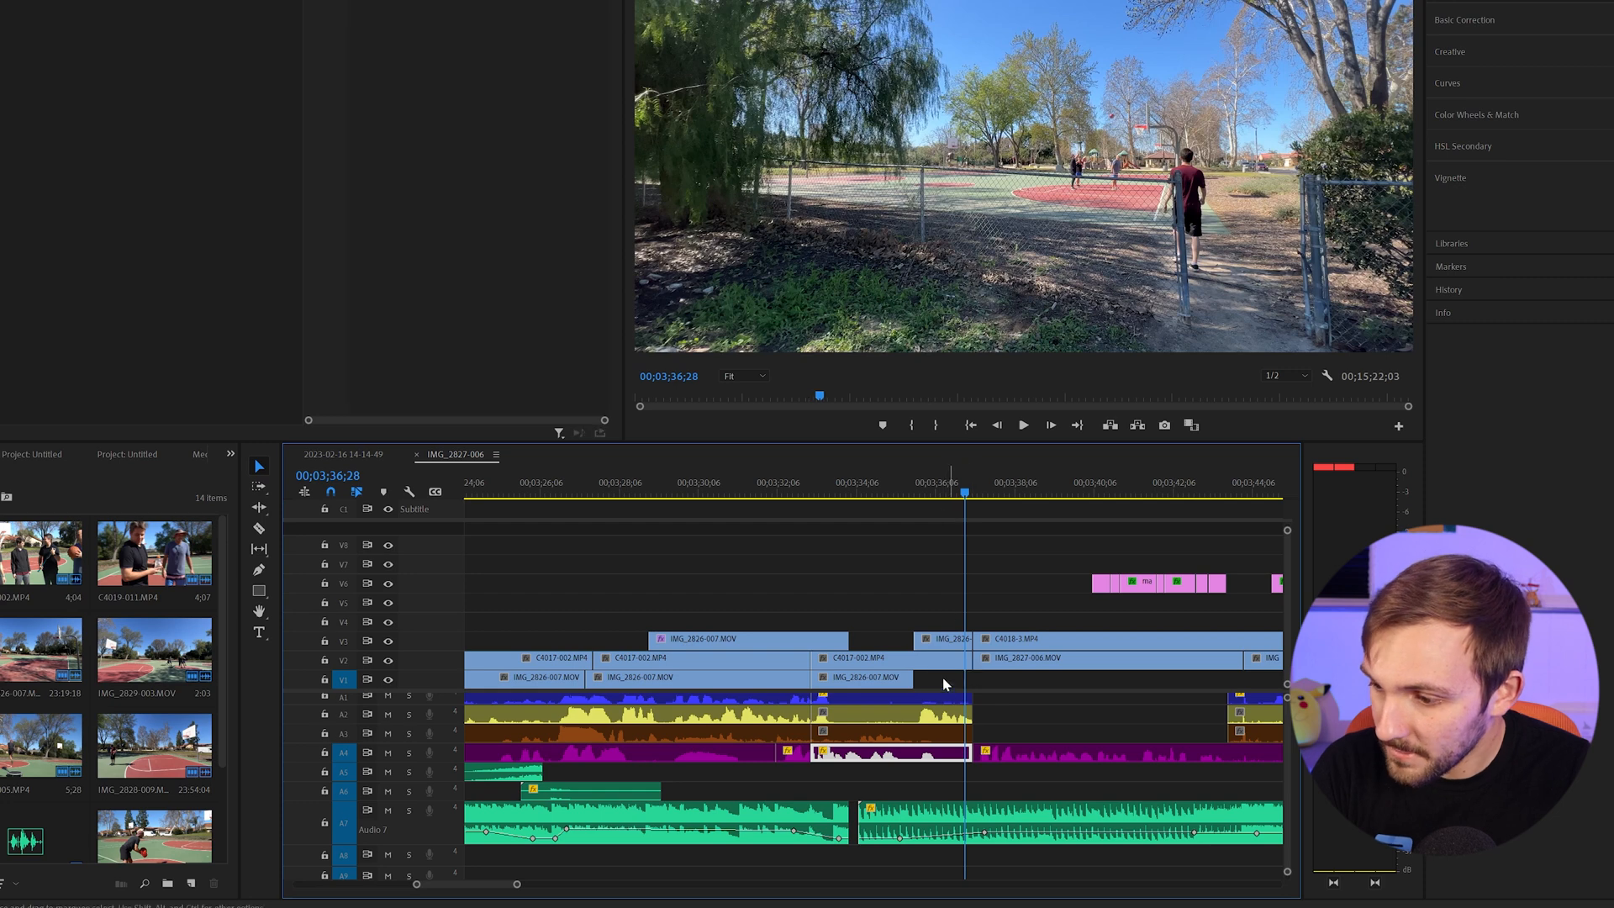
Paste one more copy of the basketball clip further along the timeline
{"action": "key", "text": "ctrl+v"}
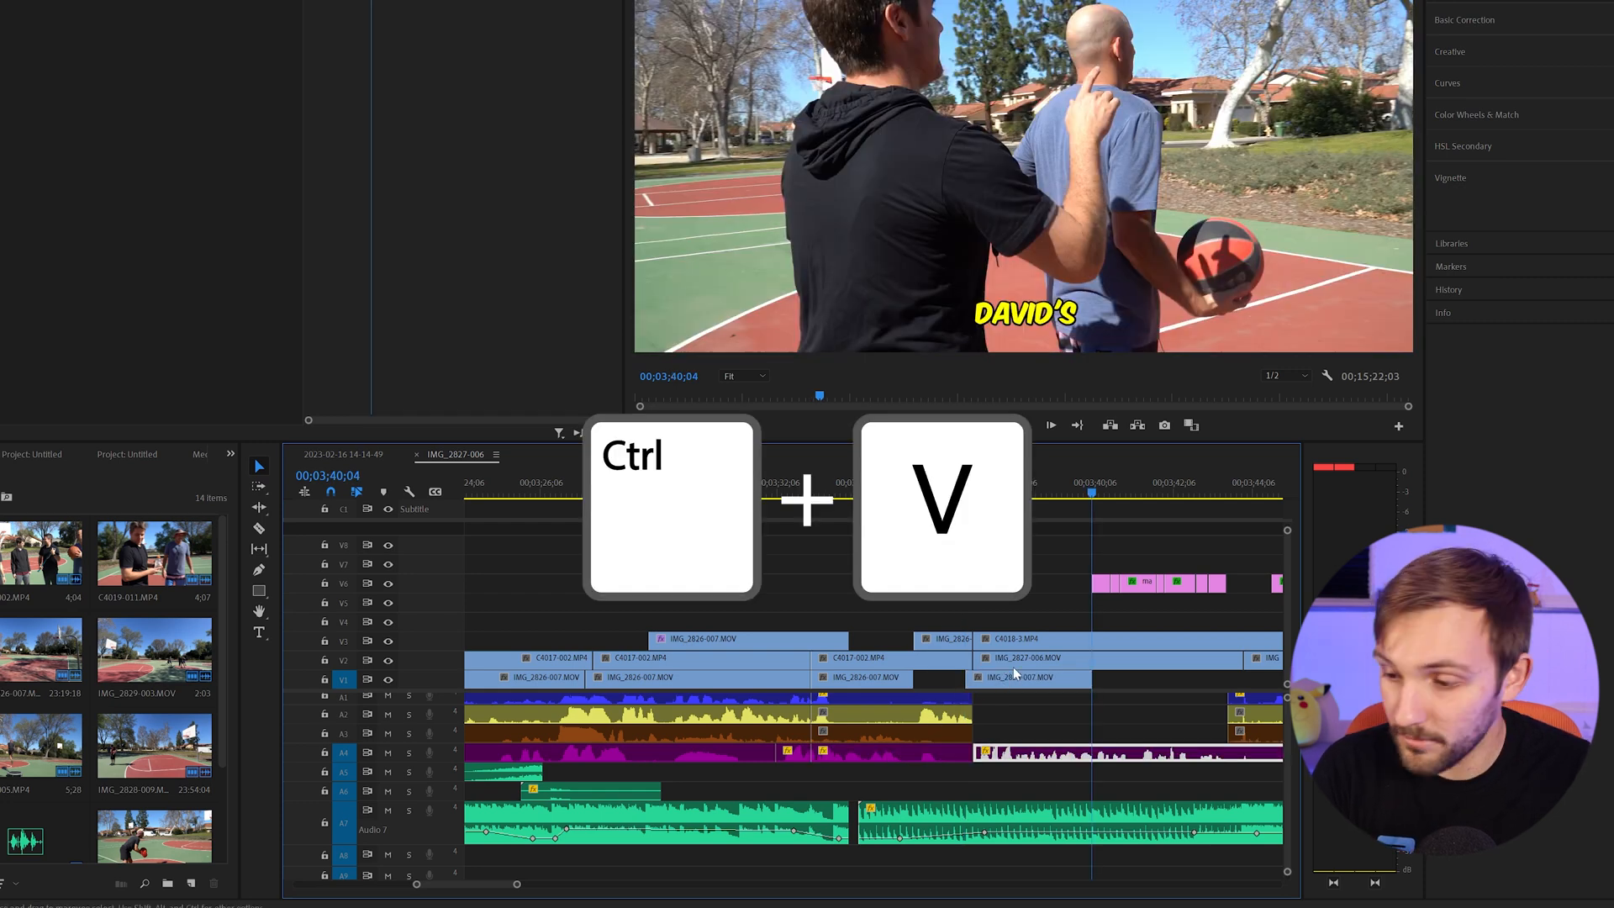
{"action": "key", "text": "ctrl+v"}
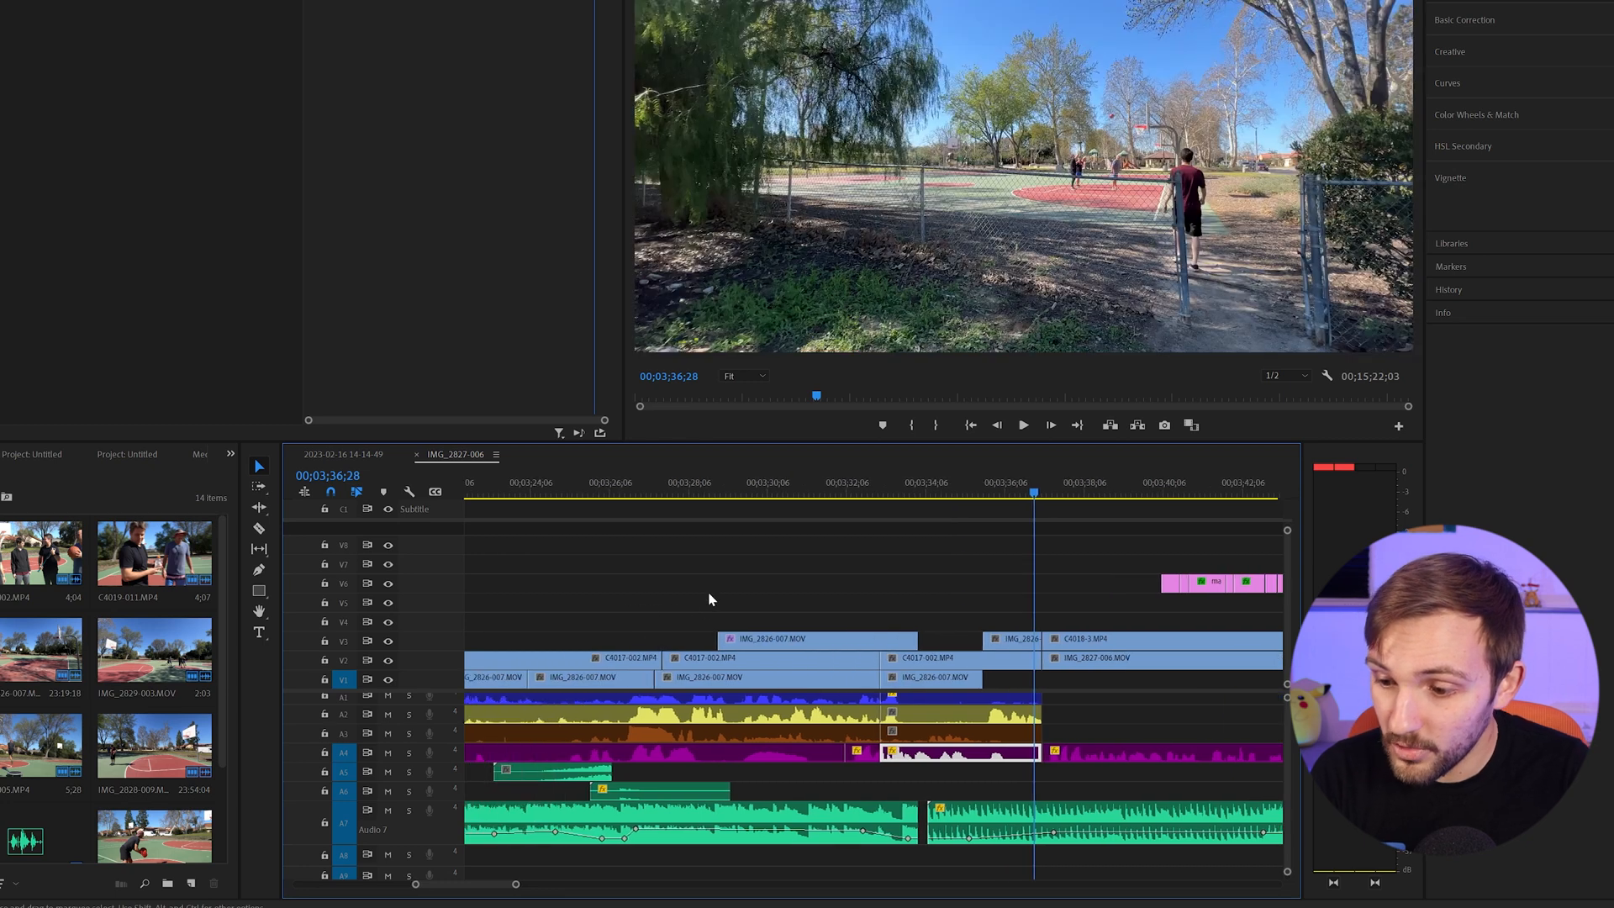
Bring the Ding.mp3 sound effect onto a lower audio track for copying along the sequence
{"action": "left_click", "coordinate": [766, 677]}
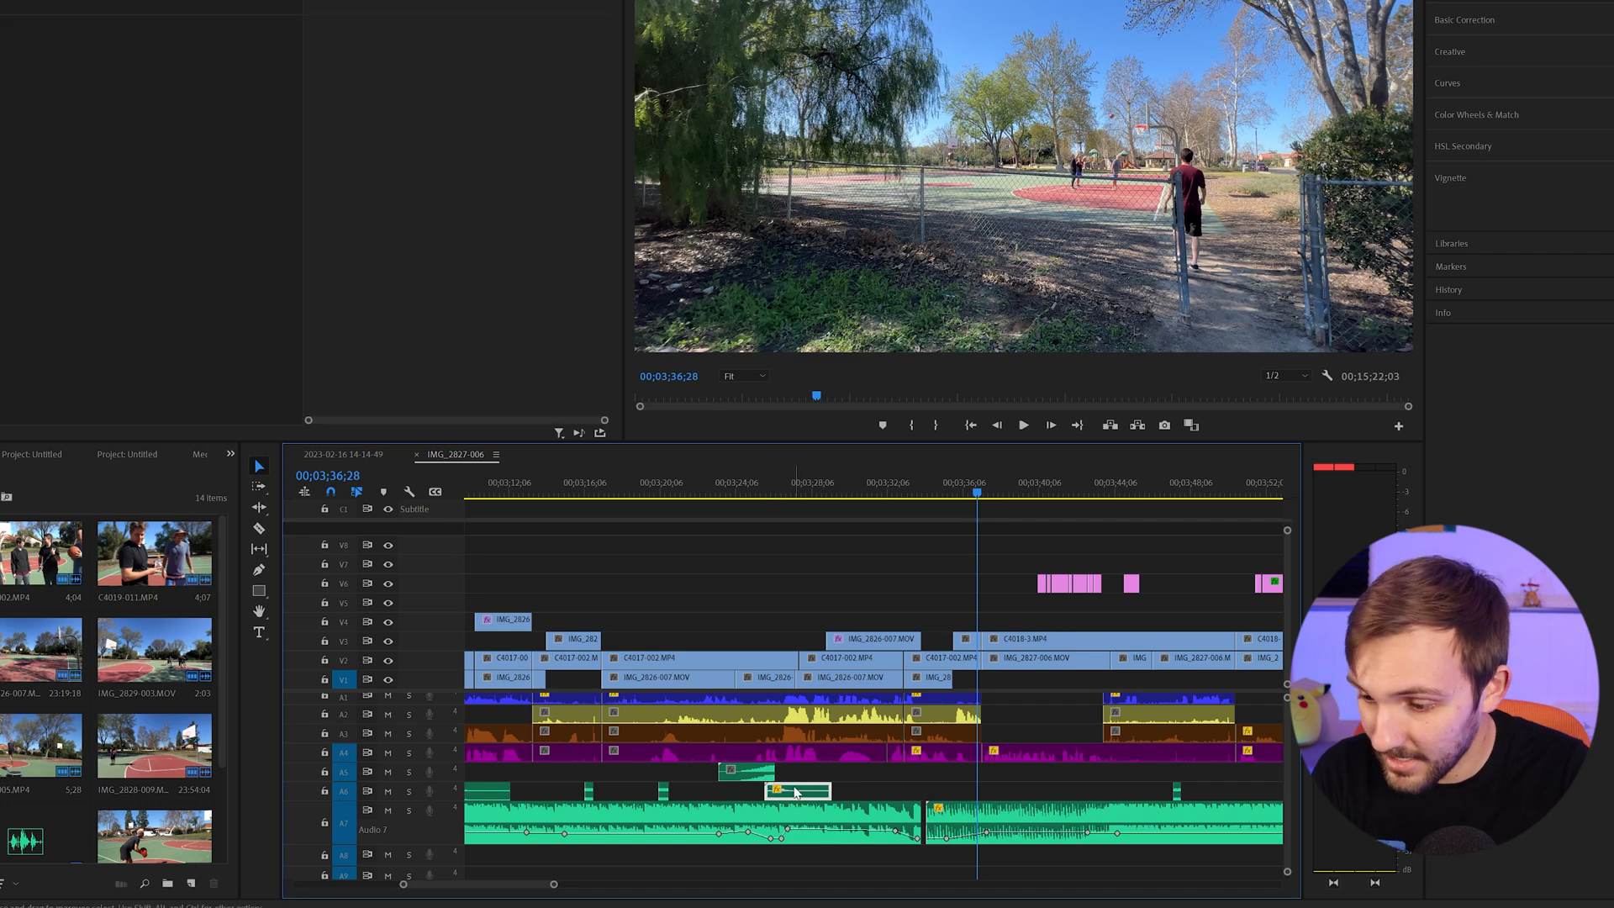
{"action": "mouse_move", "coordinate": [796, 753]}
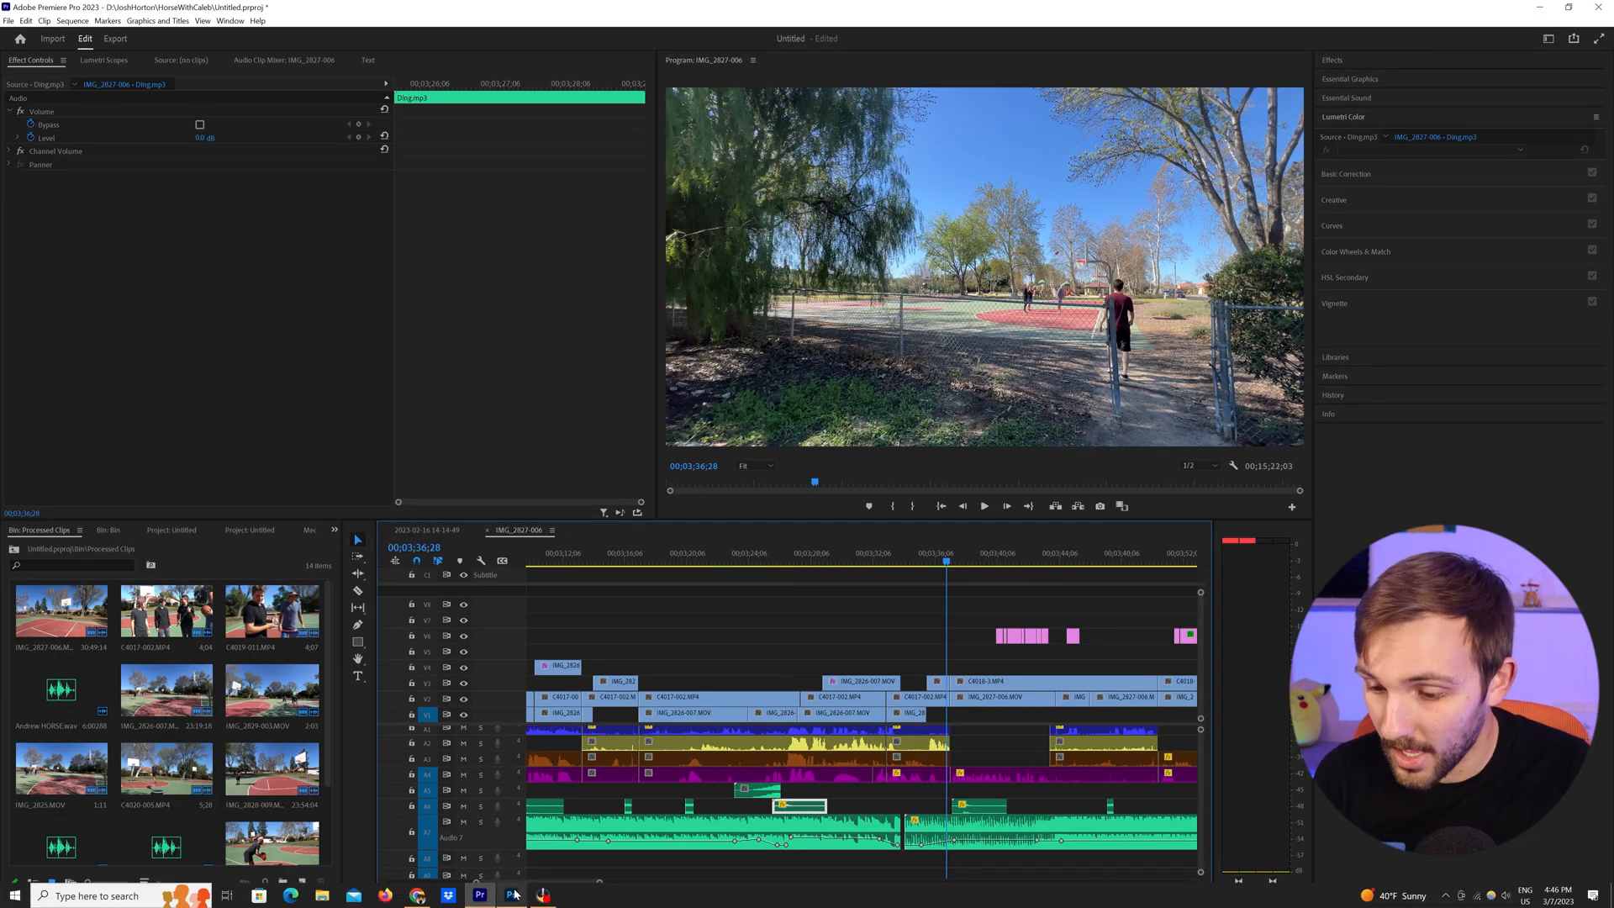
In Photoshop, duplicate the $60 price text to the right over the silver microphone and begin editing it
{"action": "left_click", "coordinate": [479, 894]}
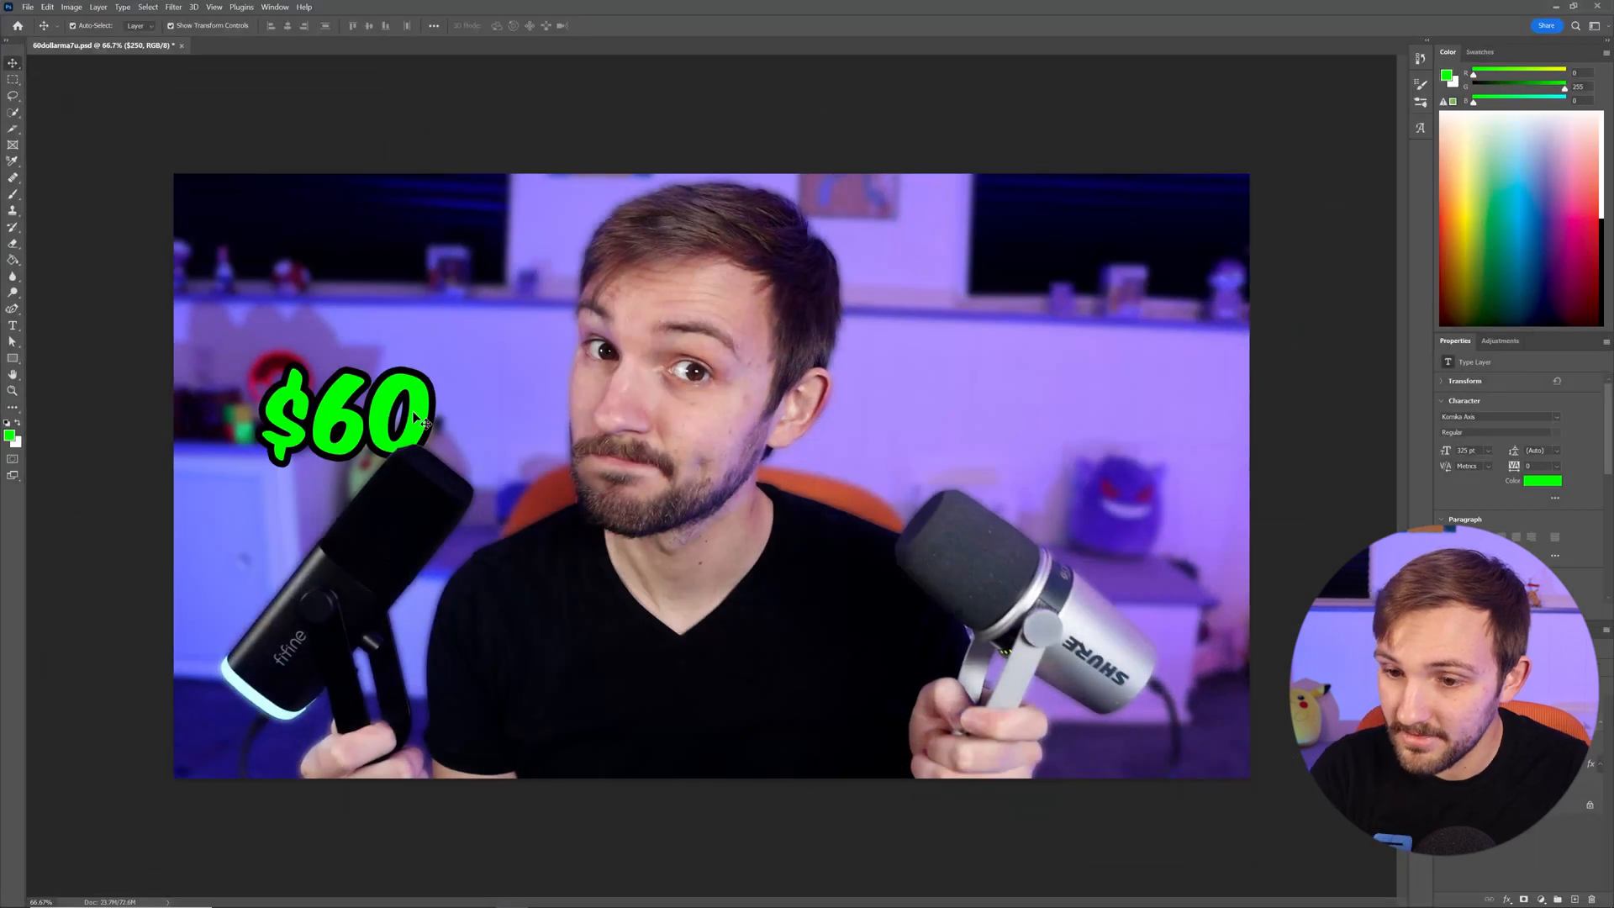
{"action": "left_click", "coordinate": [345, 412]}
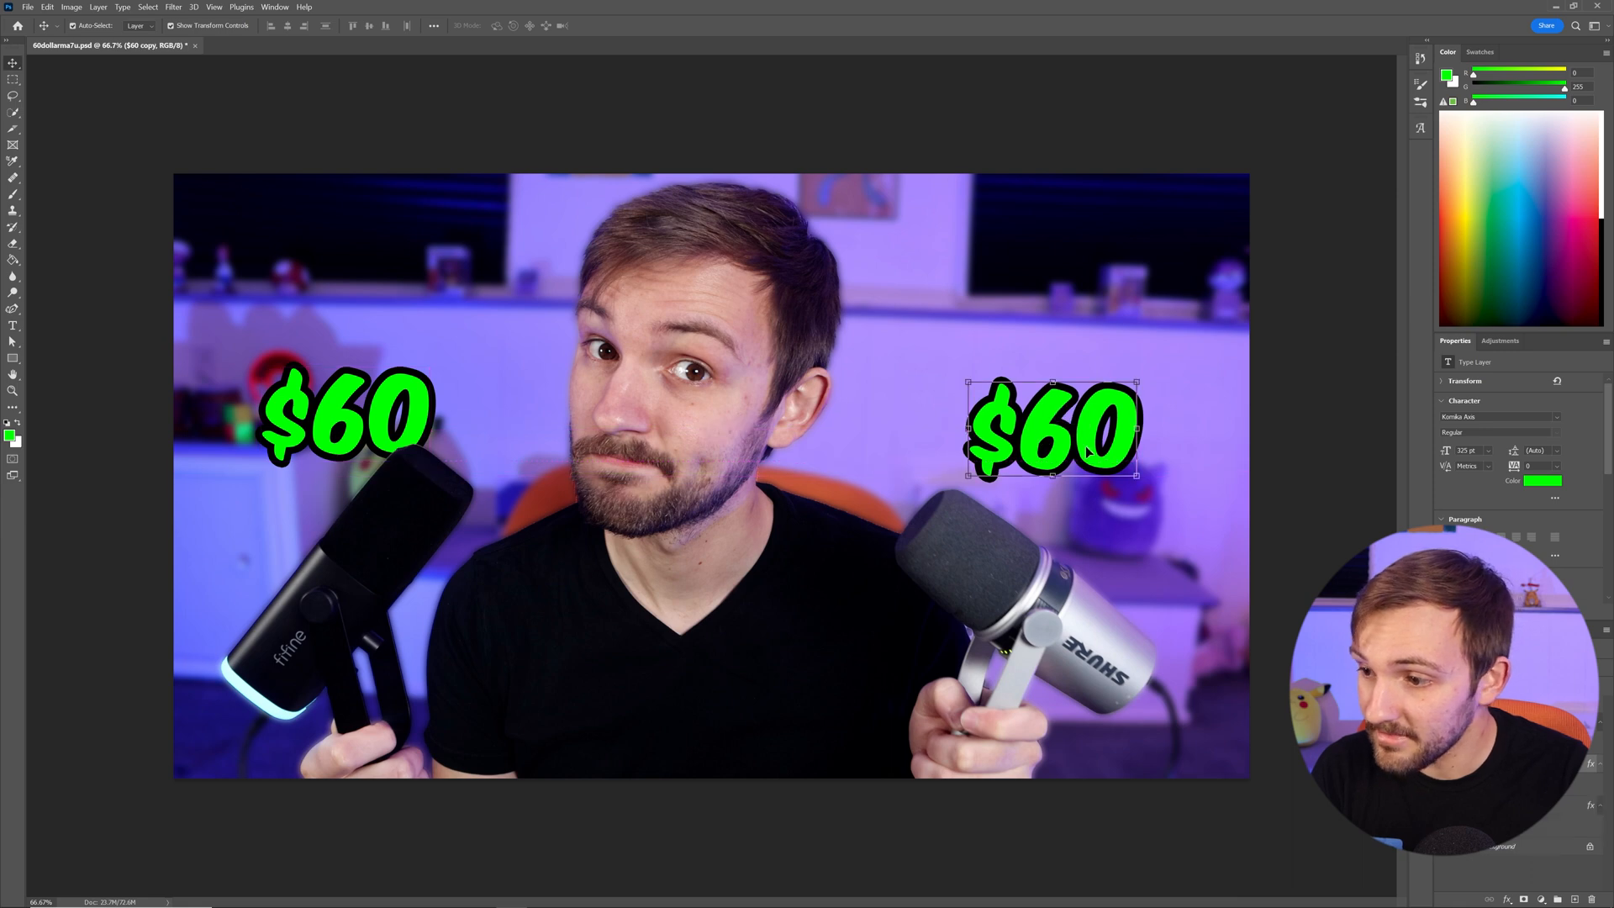
{"action": "double_click", "coordinate": [1049, 427]}
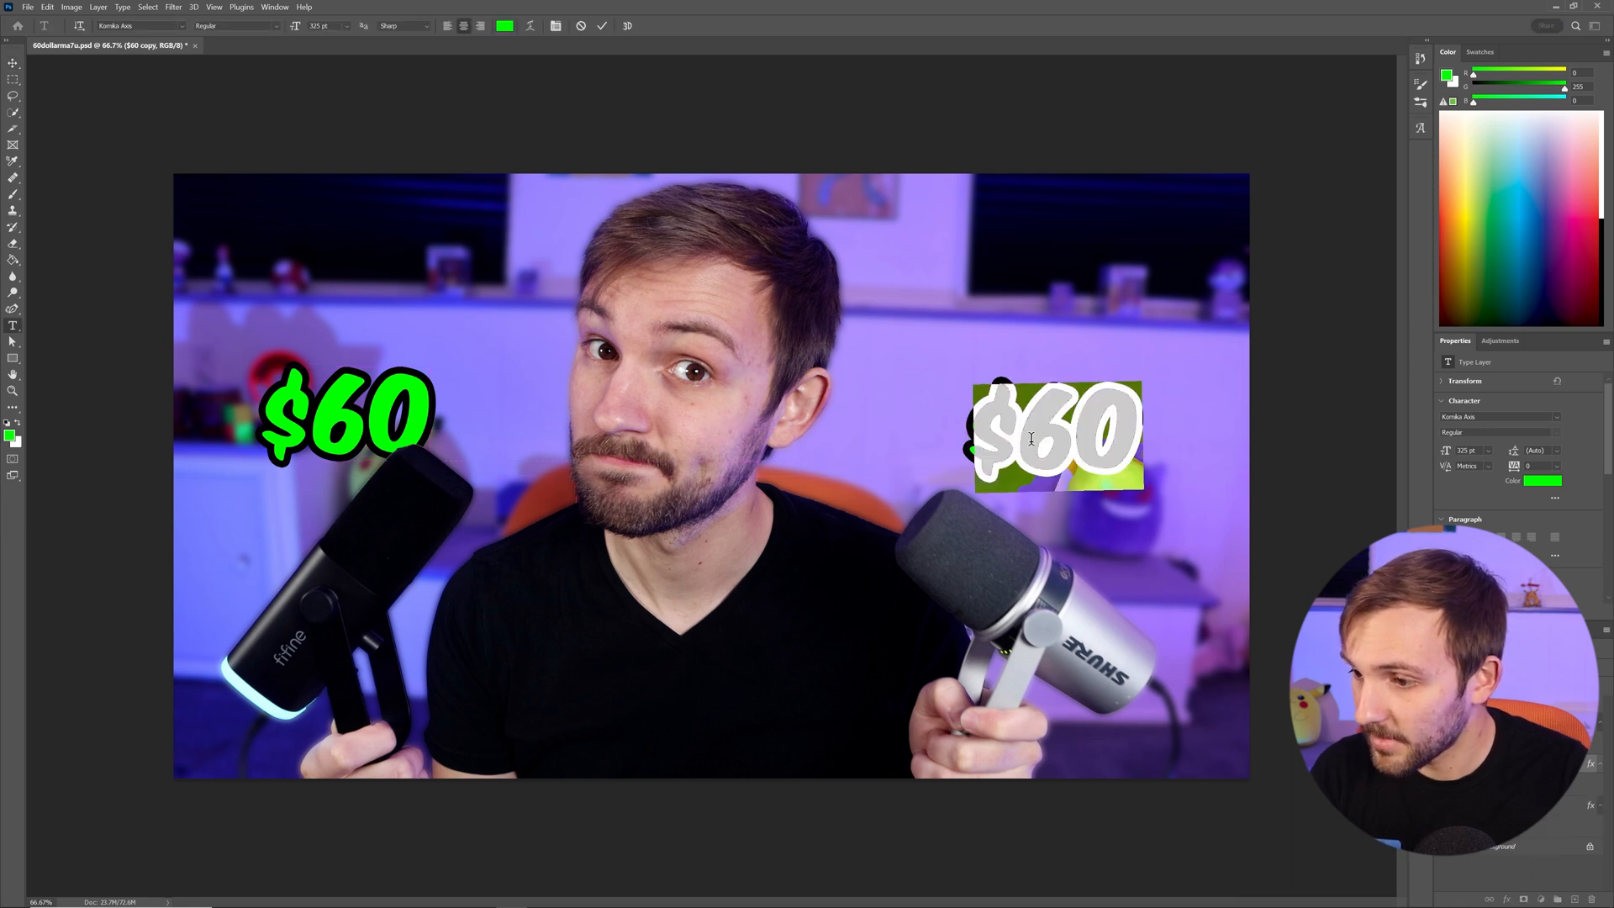